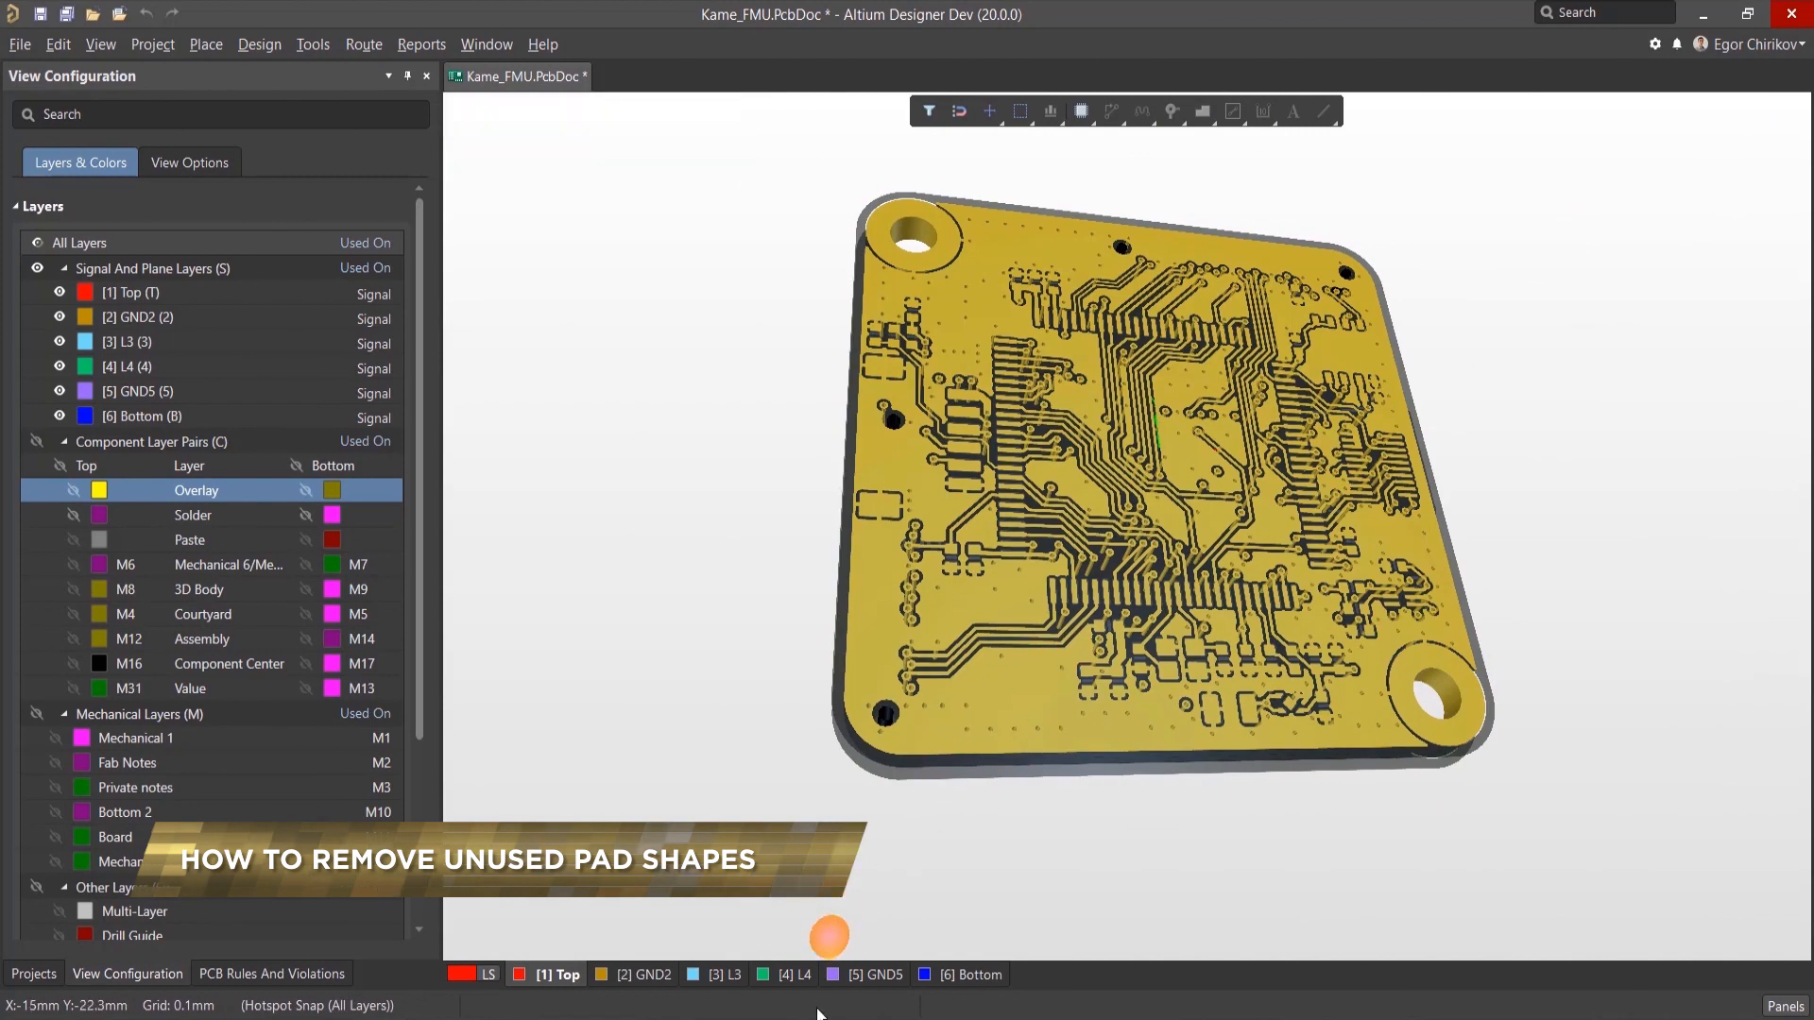
# Step: Switch the Kame_FMU board from the 3D model to the flat 2D layout view
pyautogui.click(789, 975)
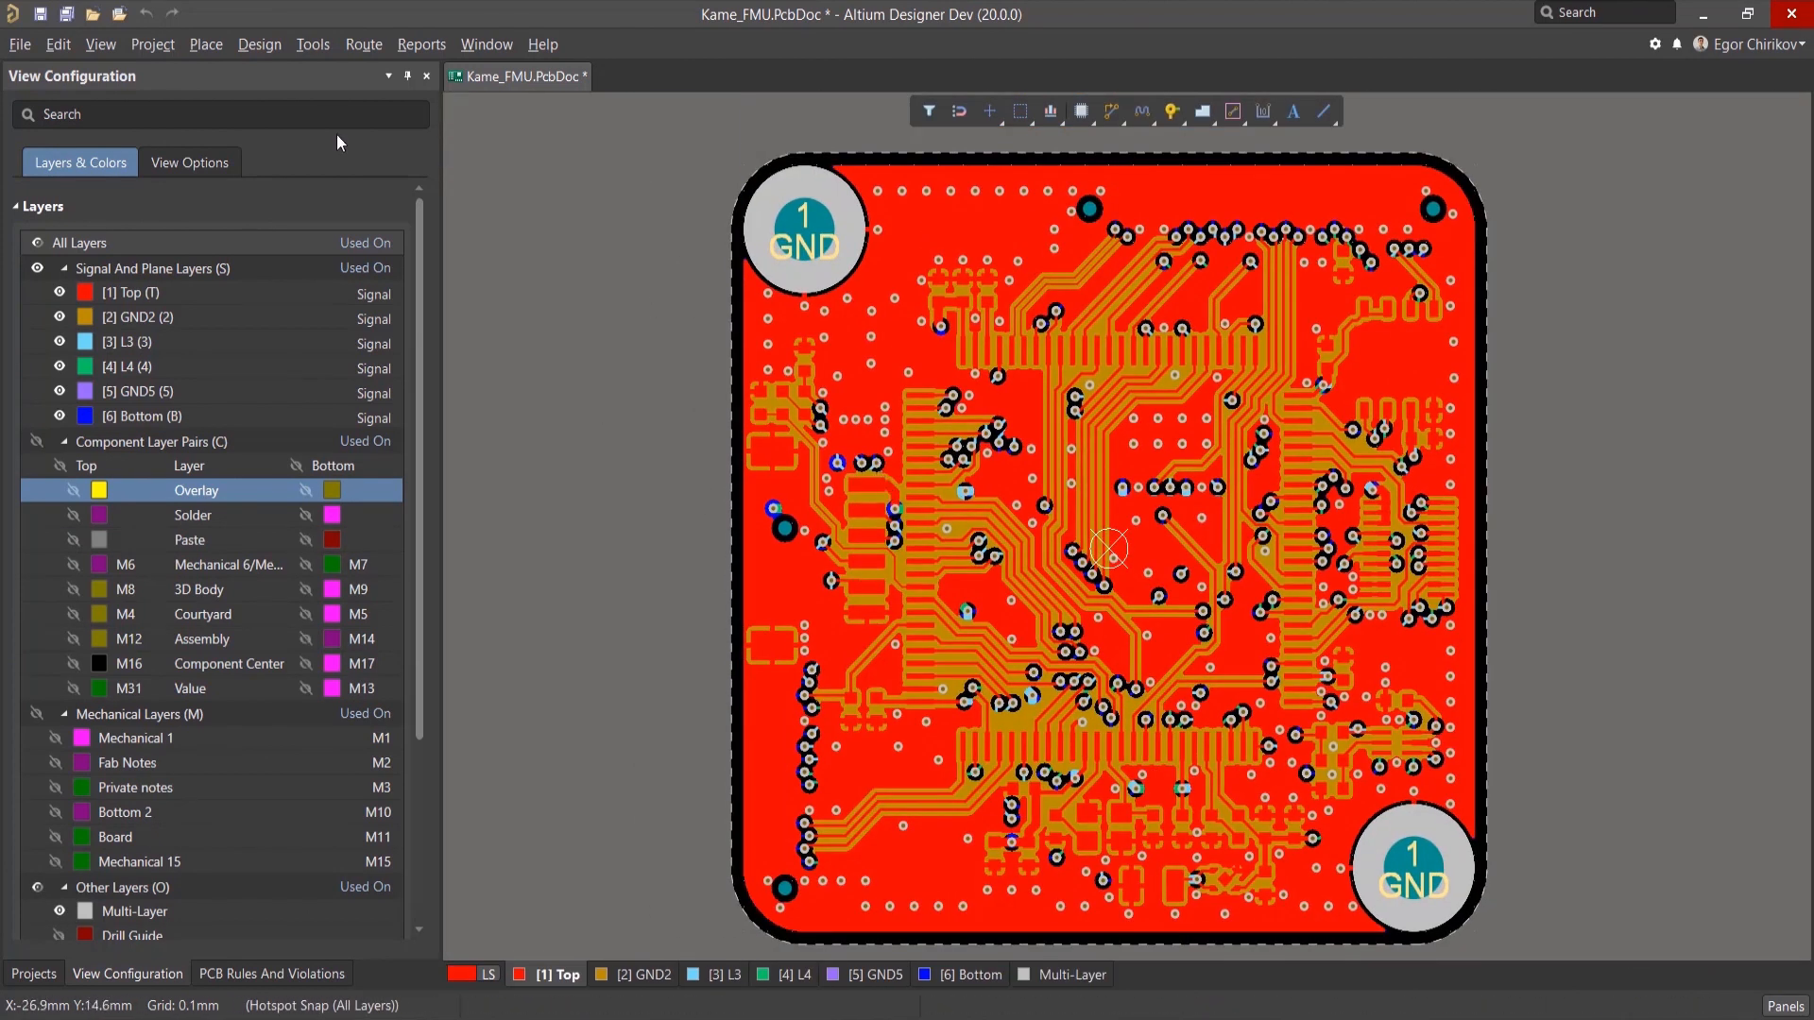
# Step: Bring up Remove Unused Pad Shapes and set its scope to both vias and pads
pyautogui.click(312, 45)
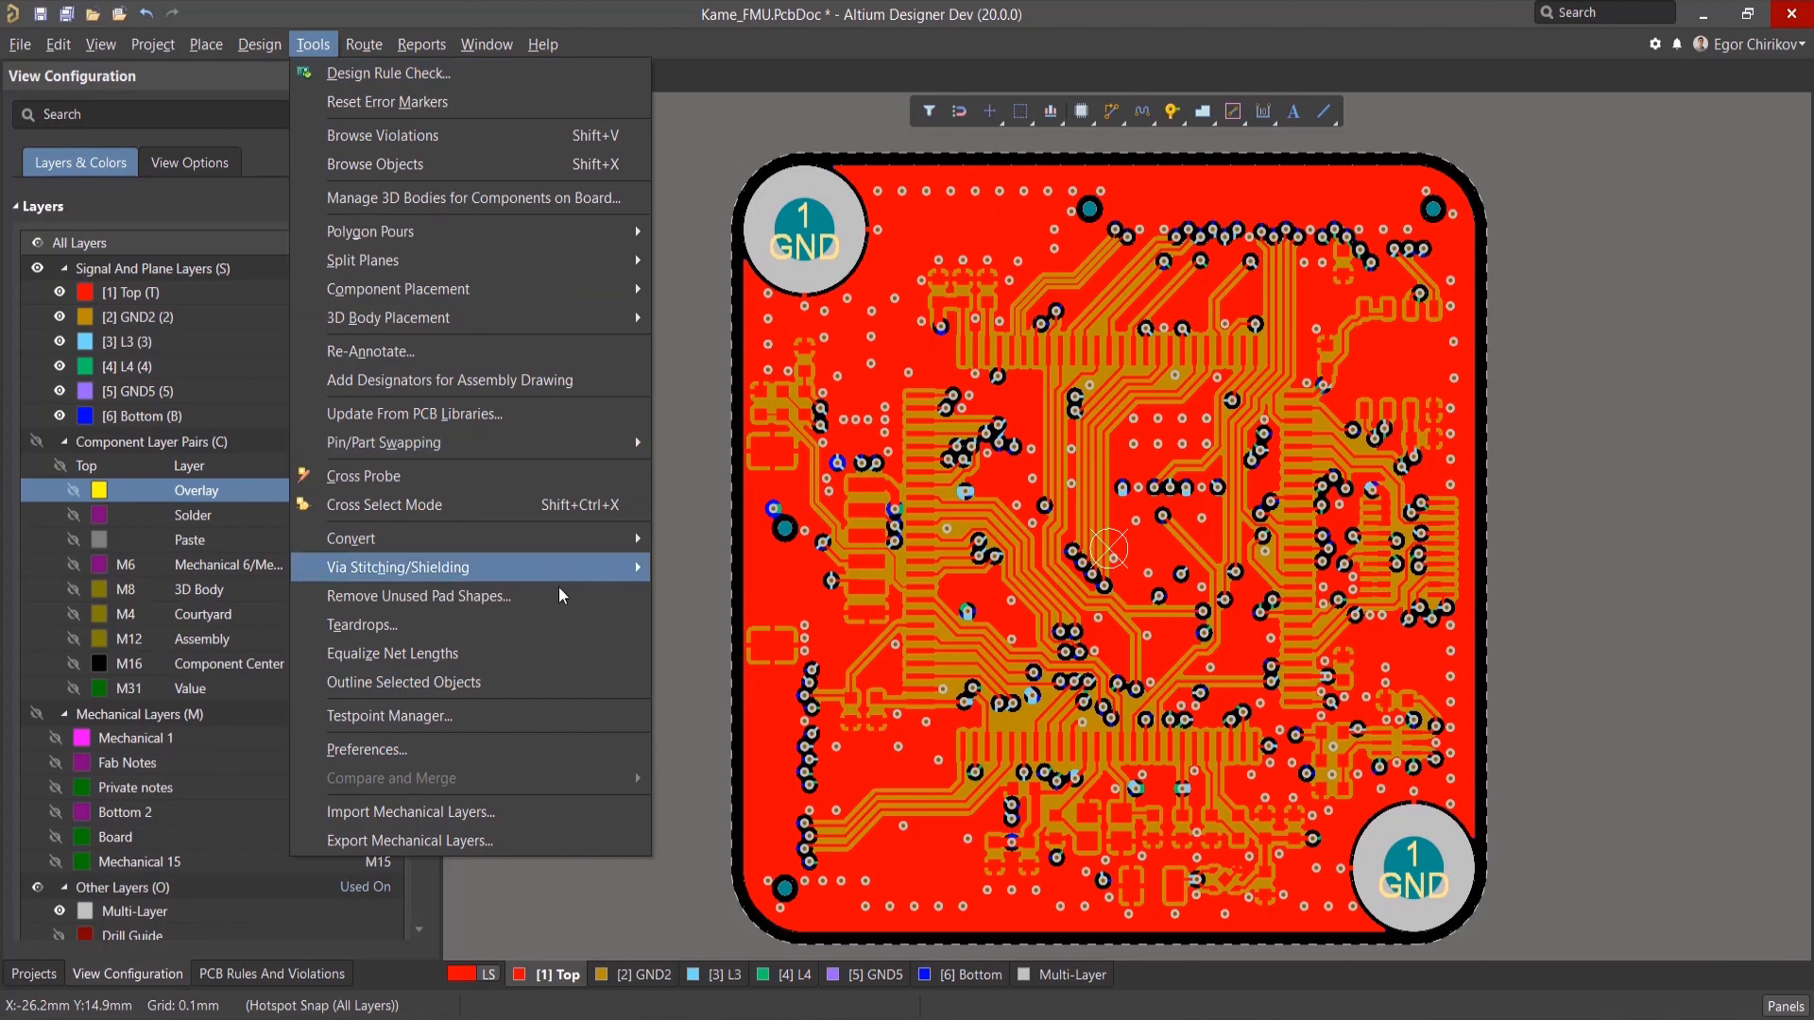
pyautogui.click(418, 595)
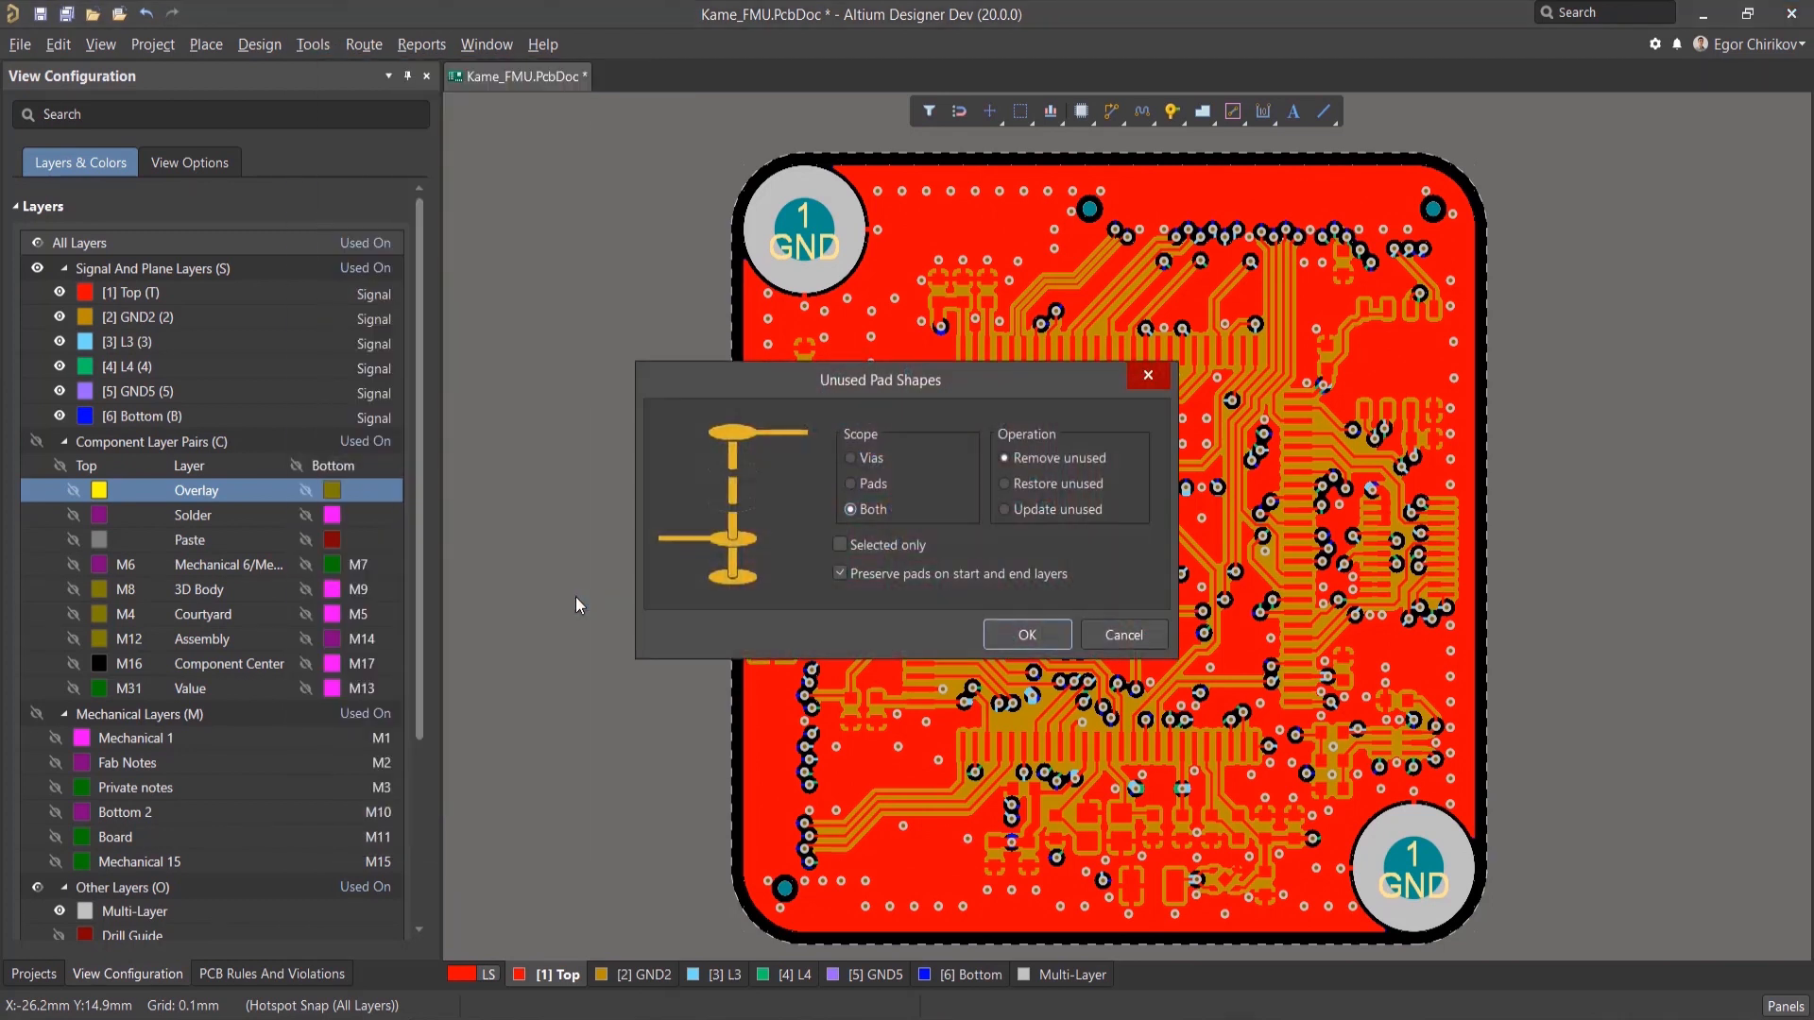
pyautogui.moveTo(854, 458)
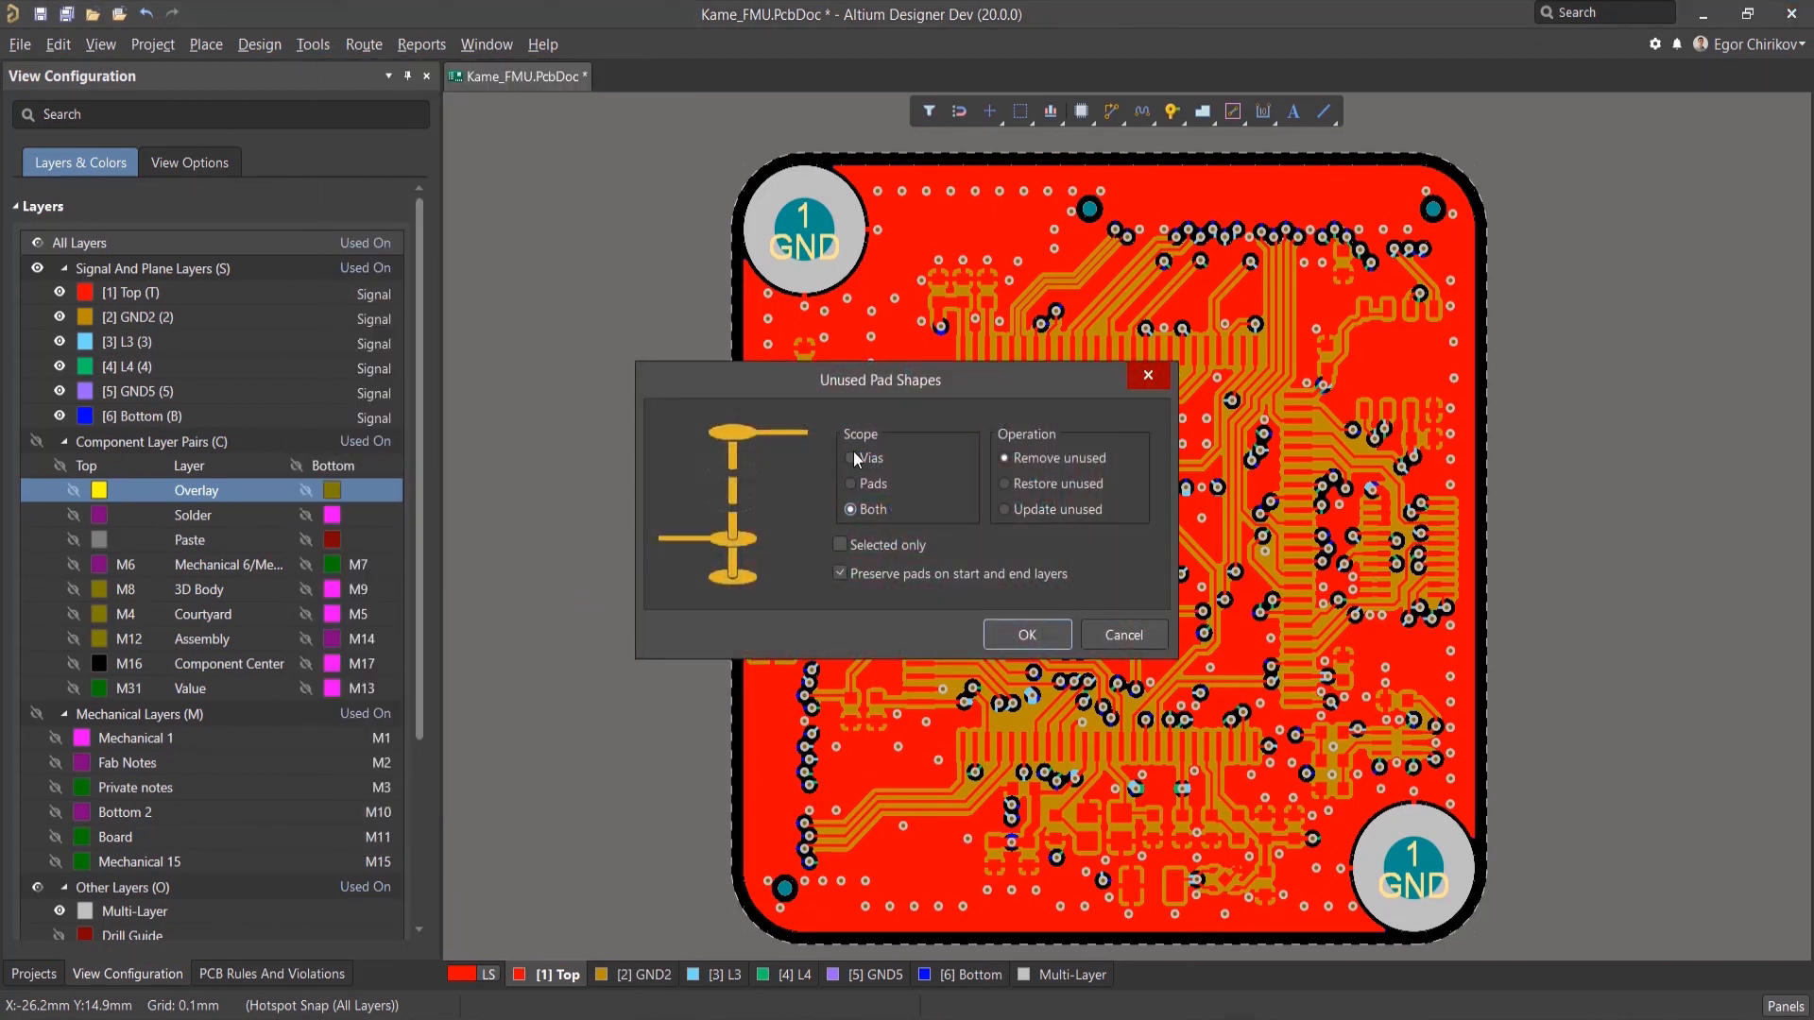
pyautogui.click(850, 457)
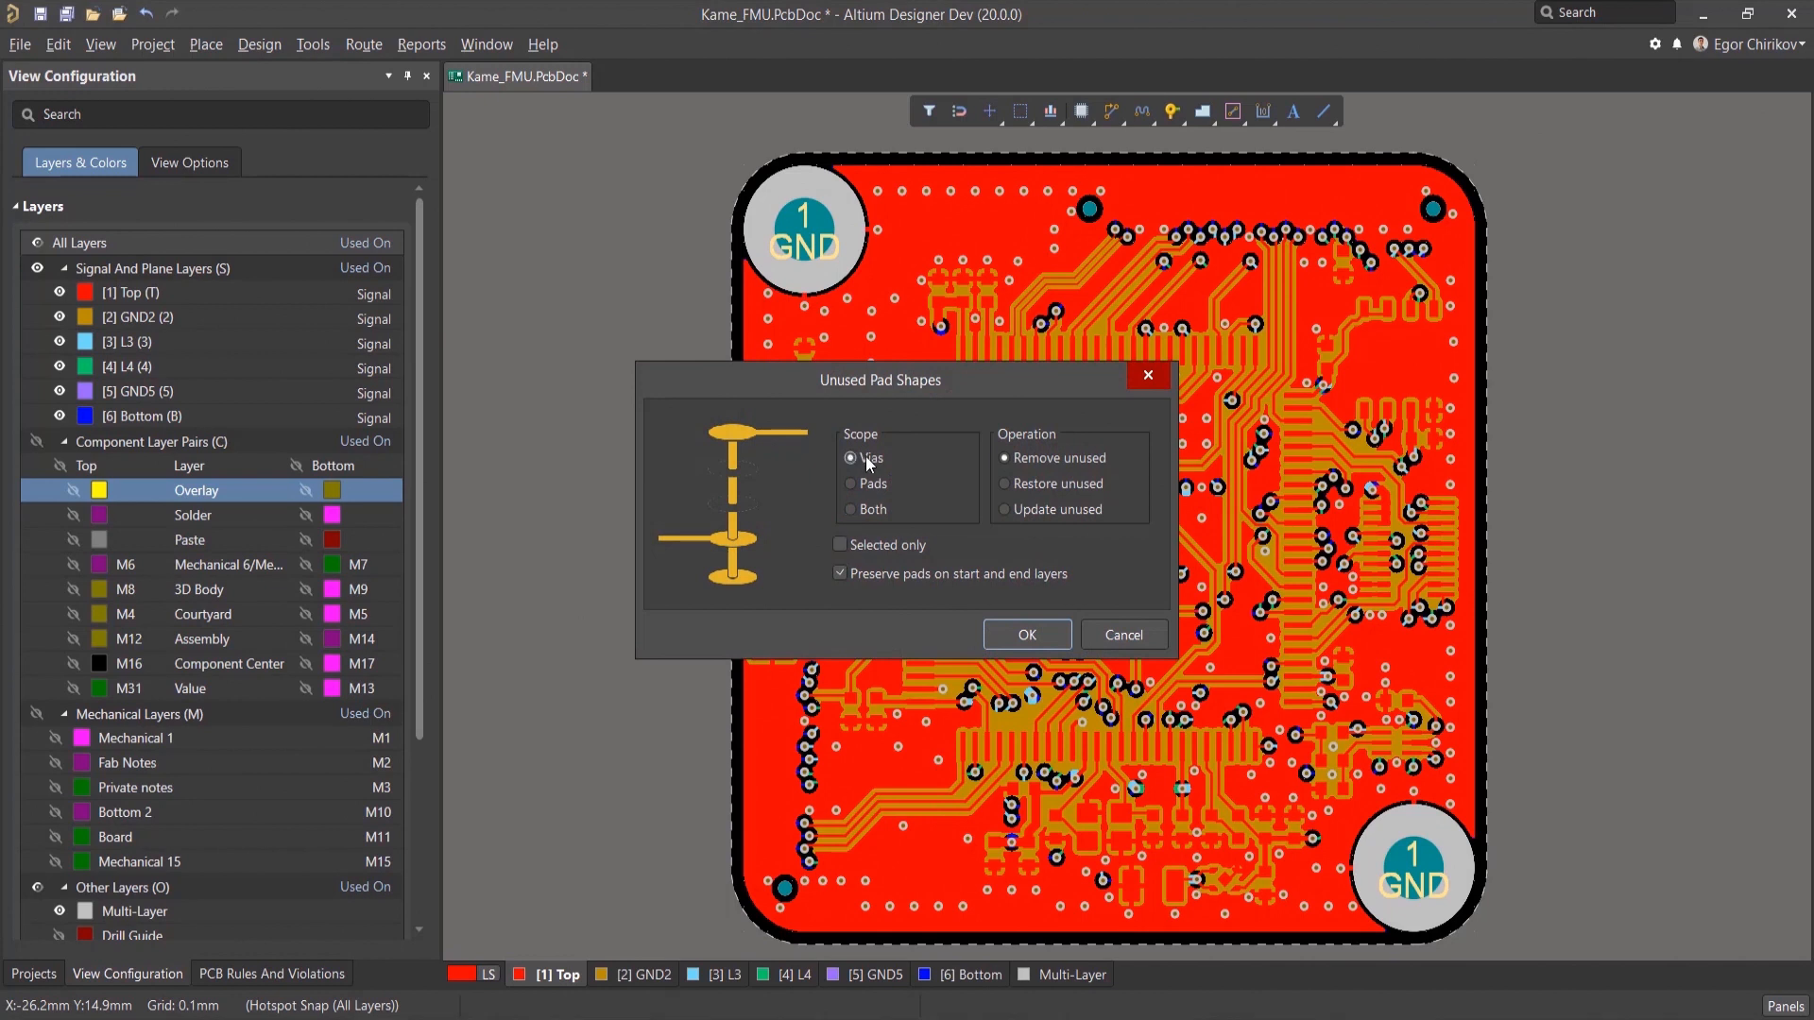
pyautogui.click(850, 484)
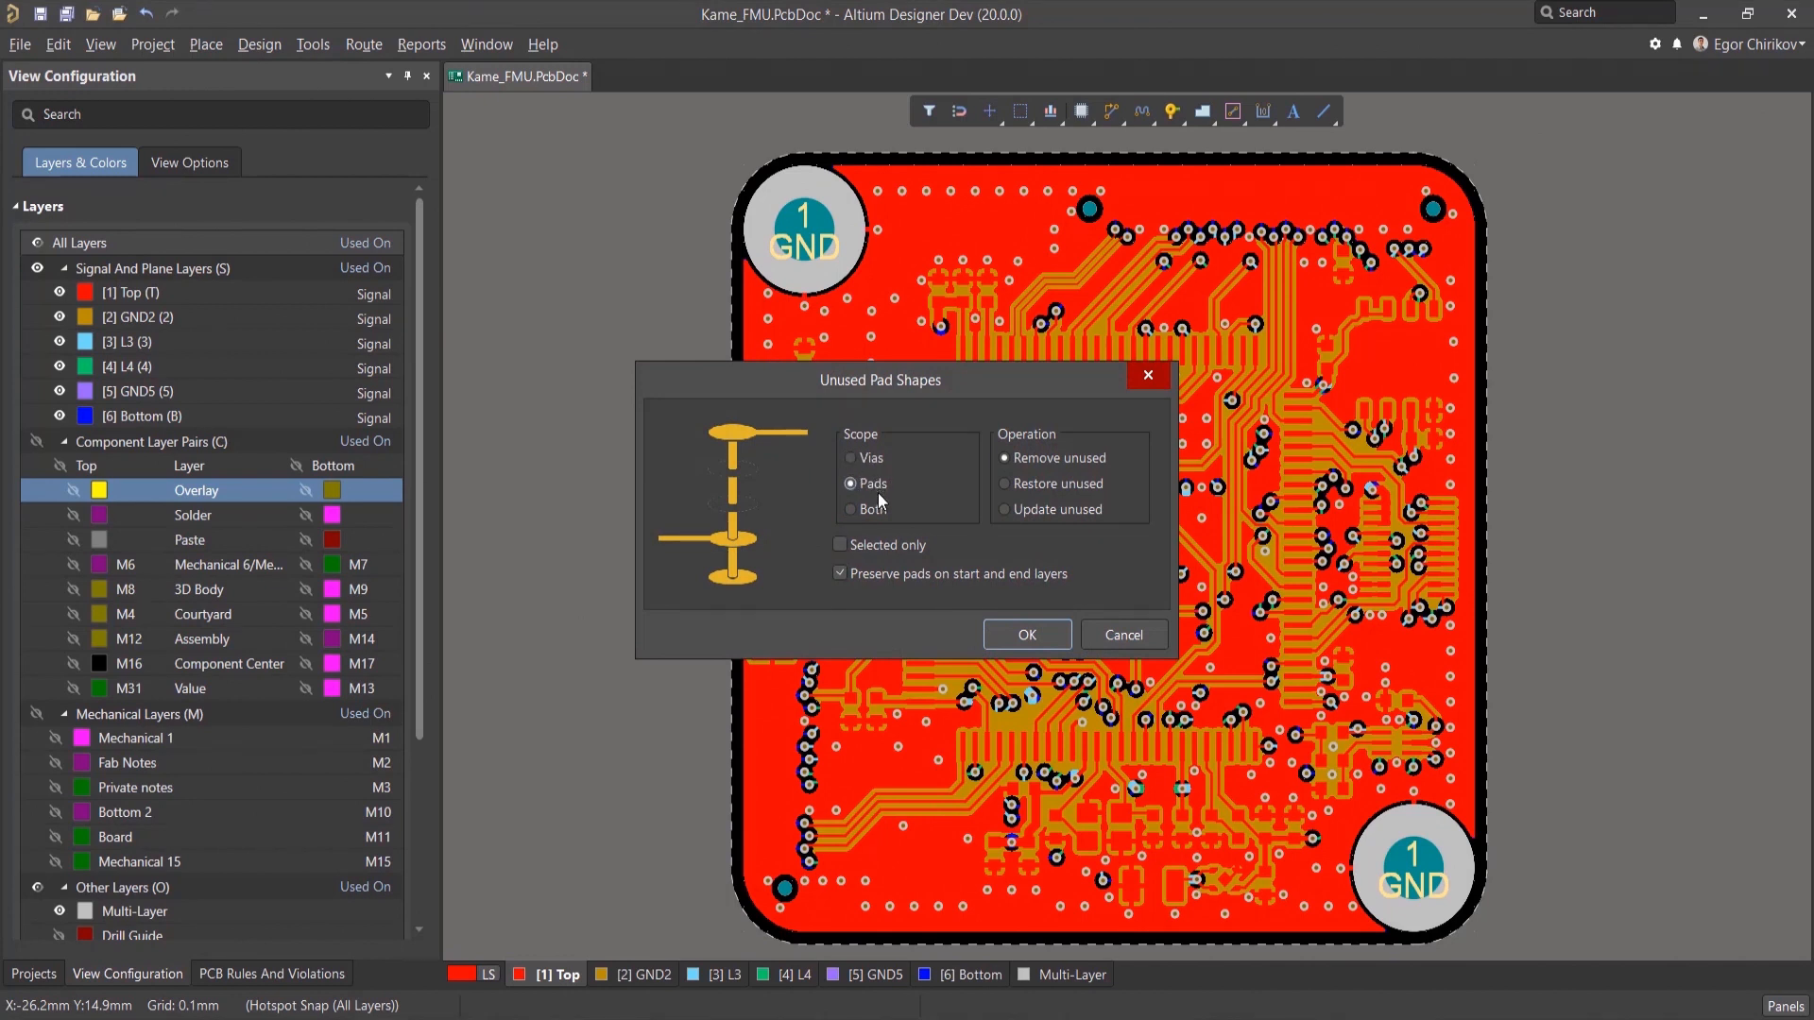
pyautogui.click(850, 510)
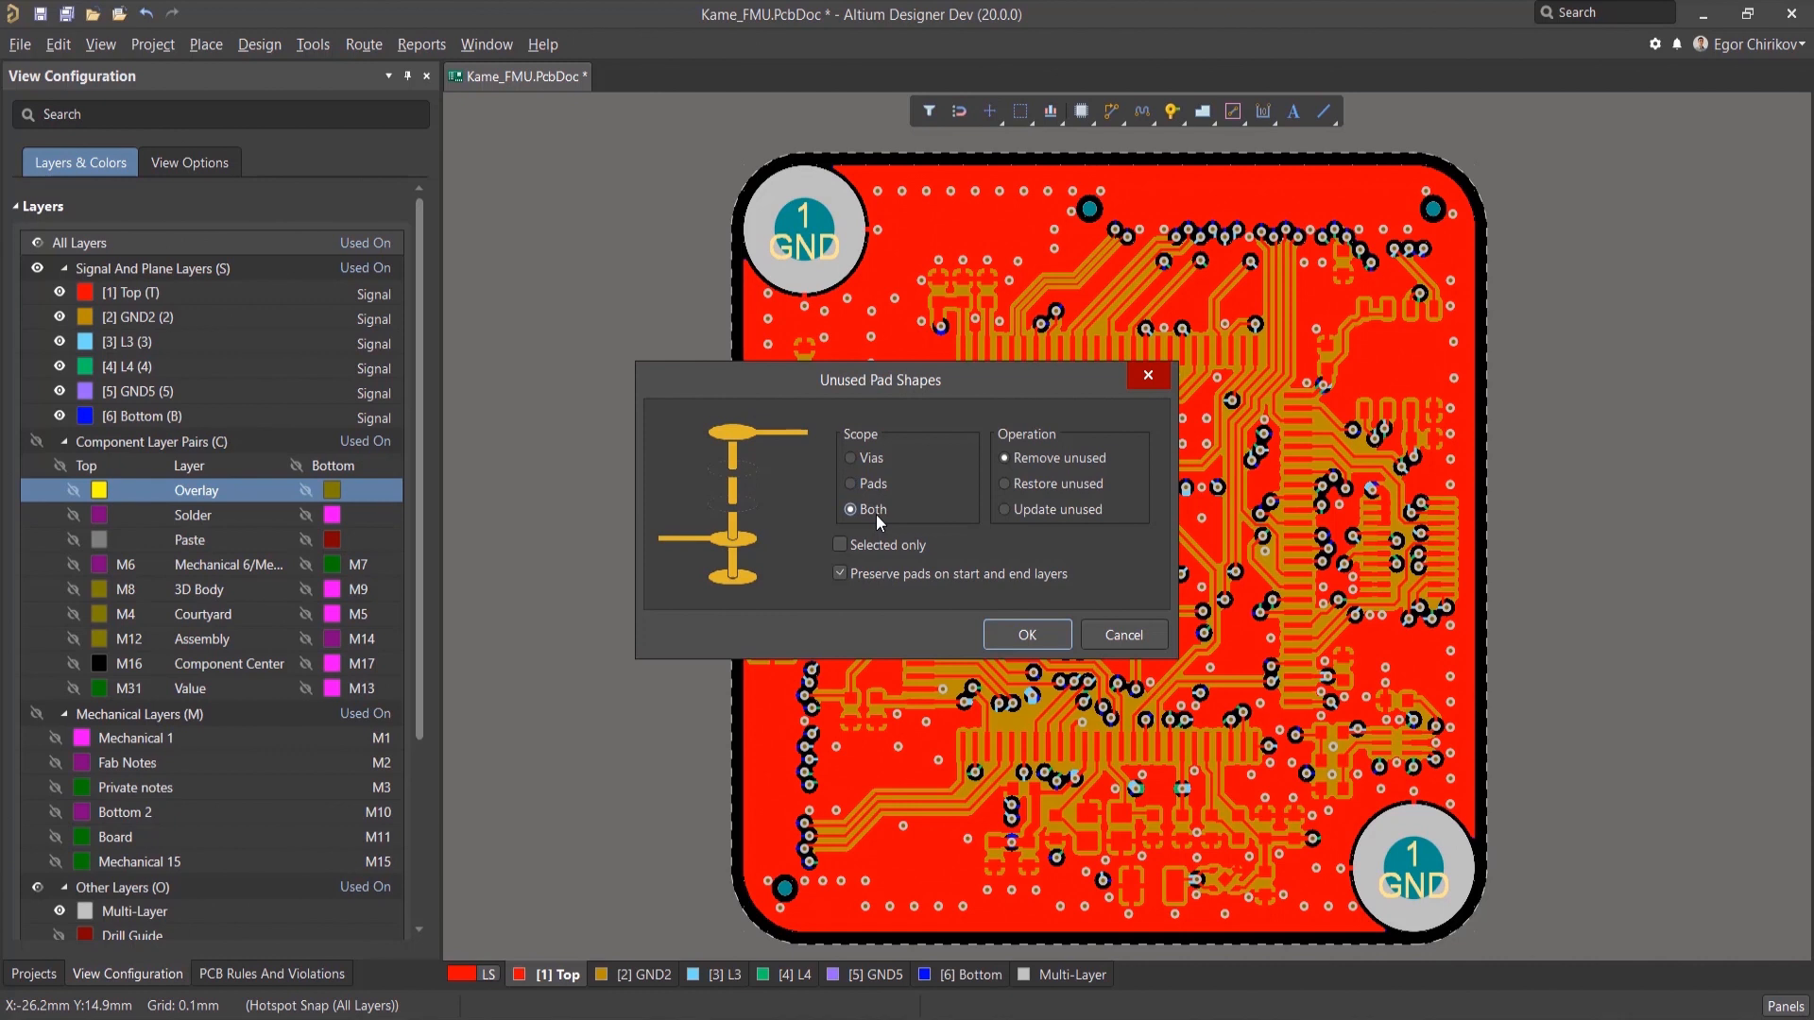
pyautogui.moveTo(854, 556)
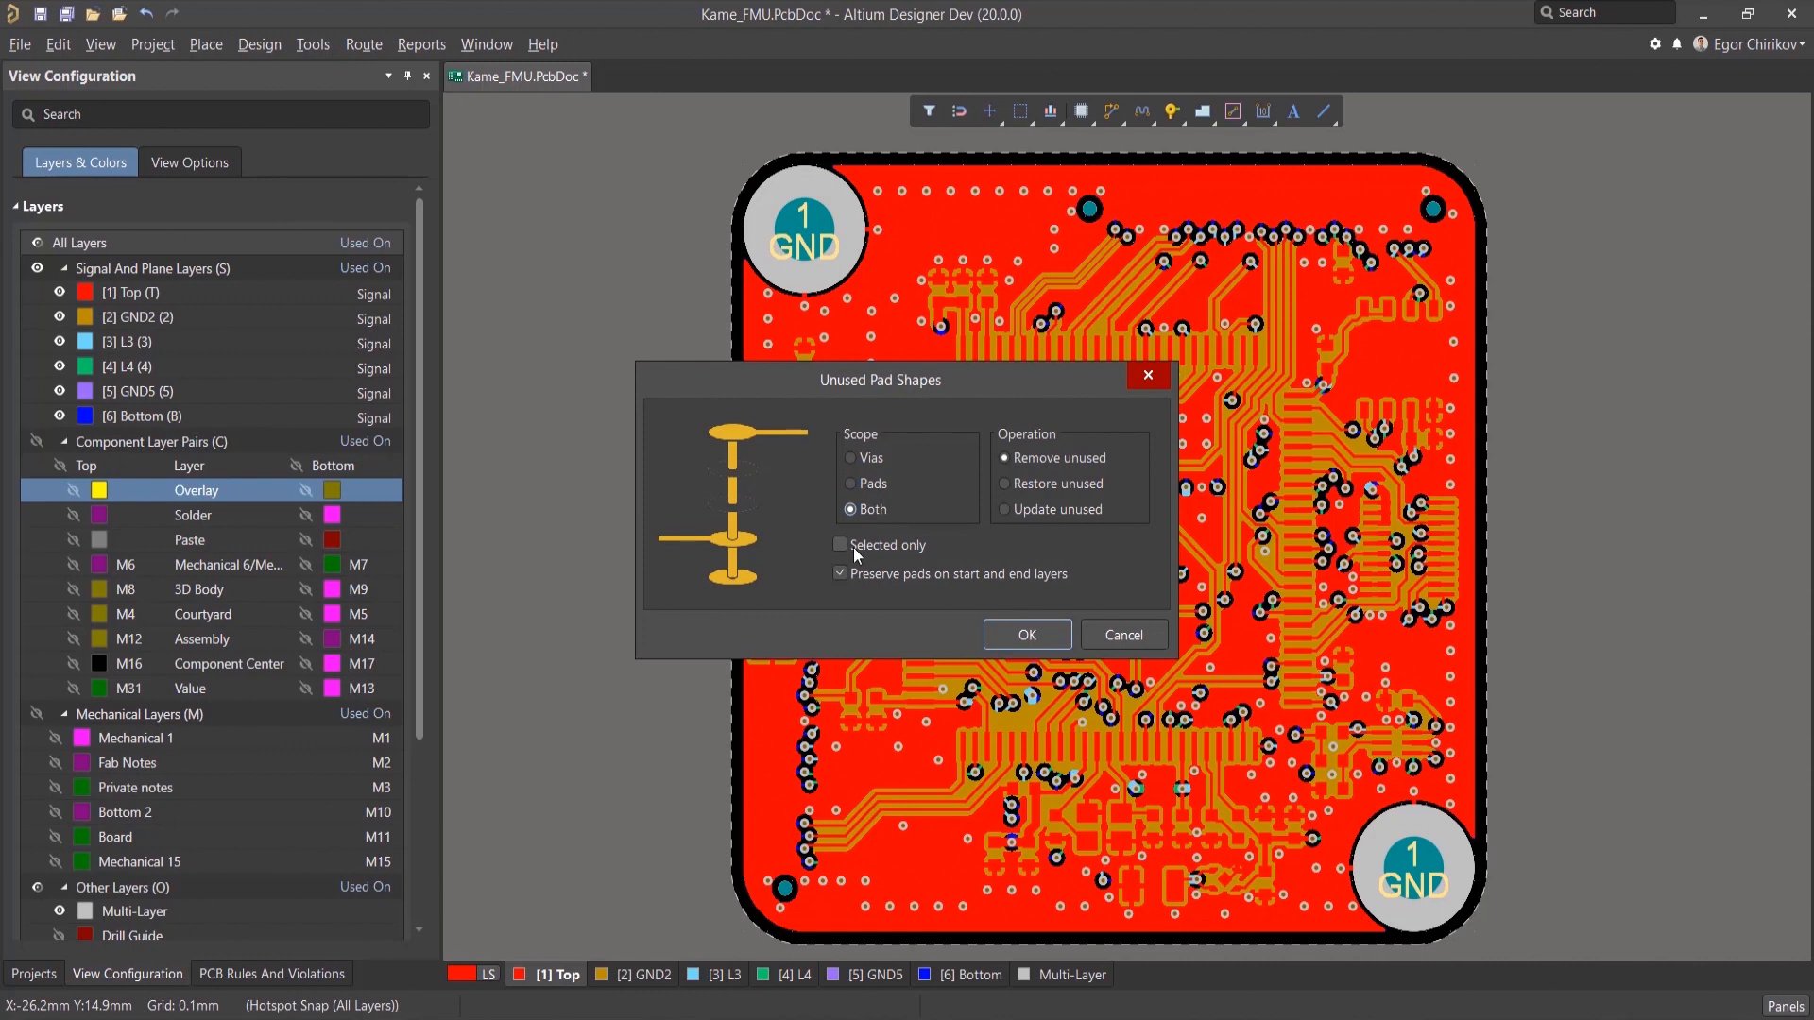
# Step: Leave 'Selected only' unchecked so the whole board is covered, and run the removal
pyautogui.click(838, 544)
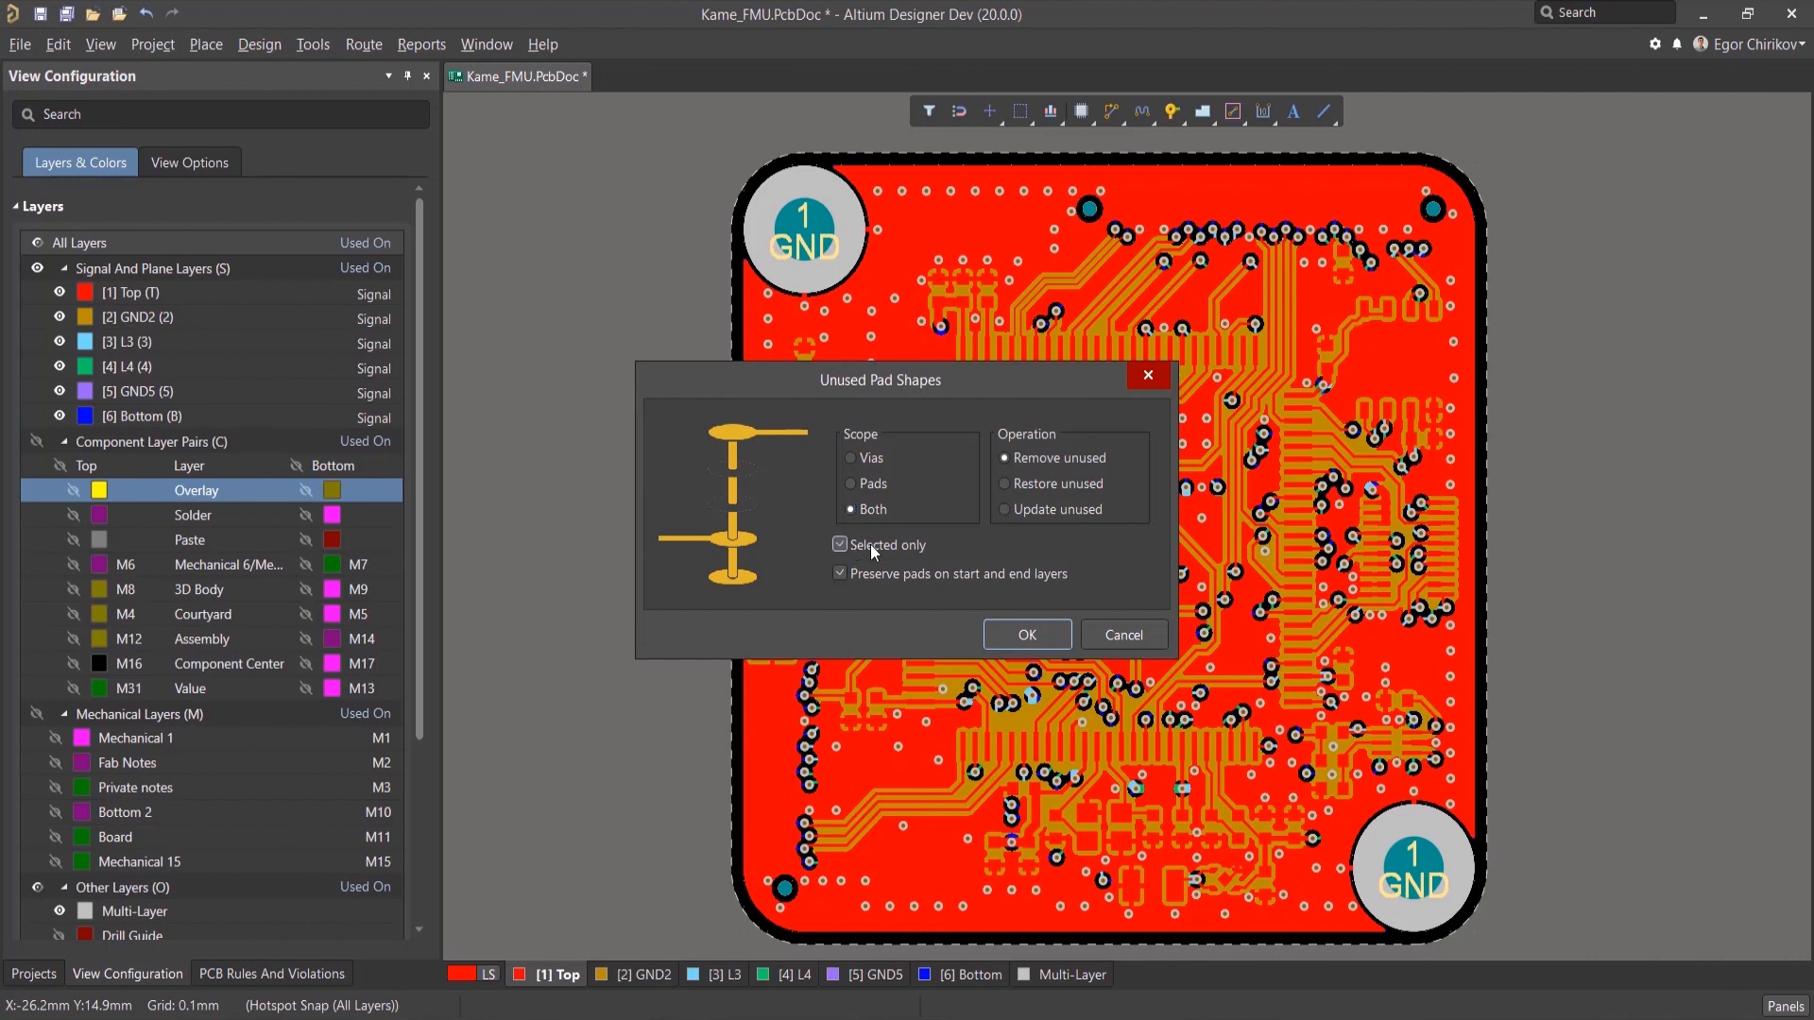
pyautogui.click(839, 544)
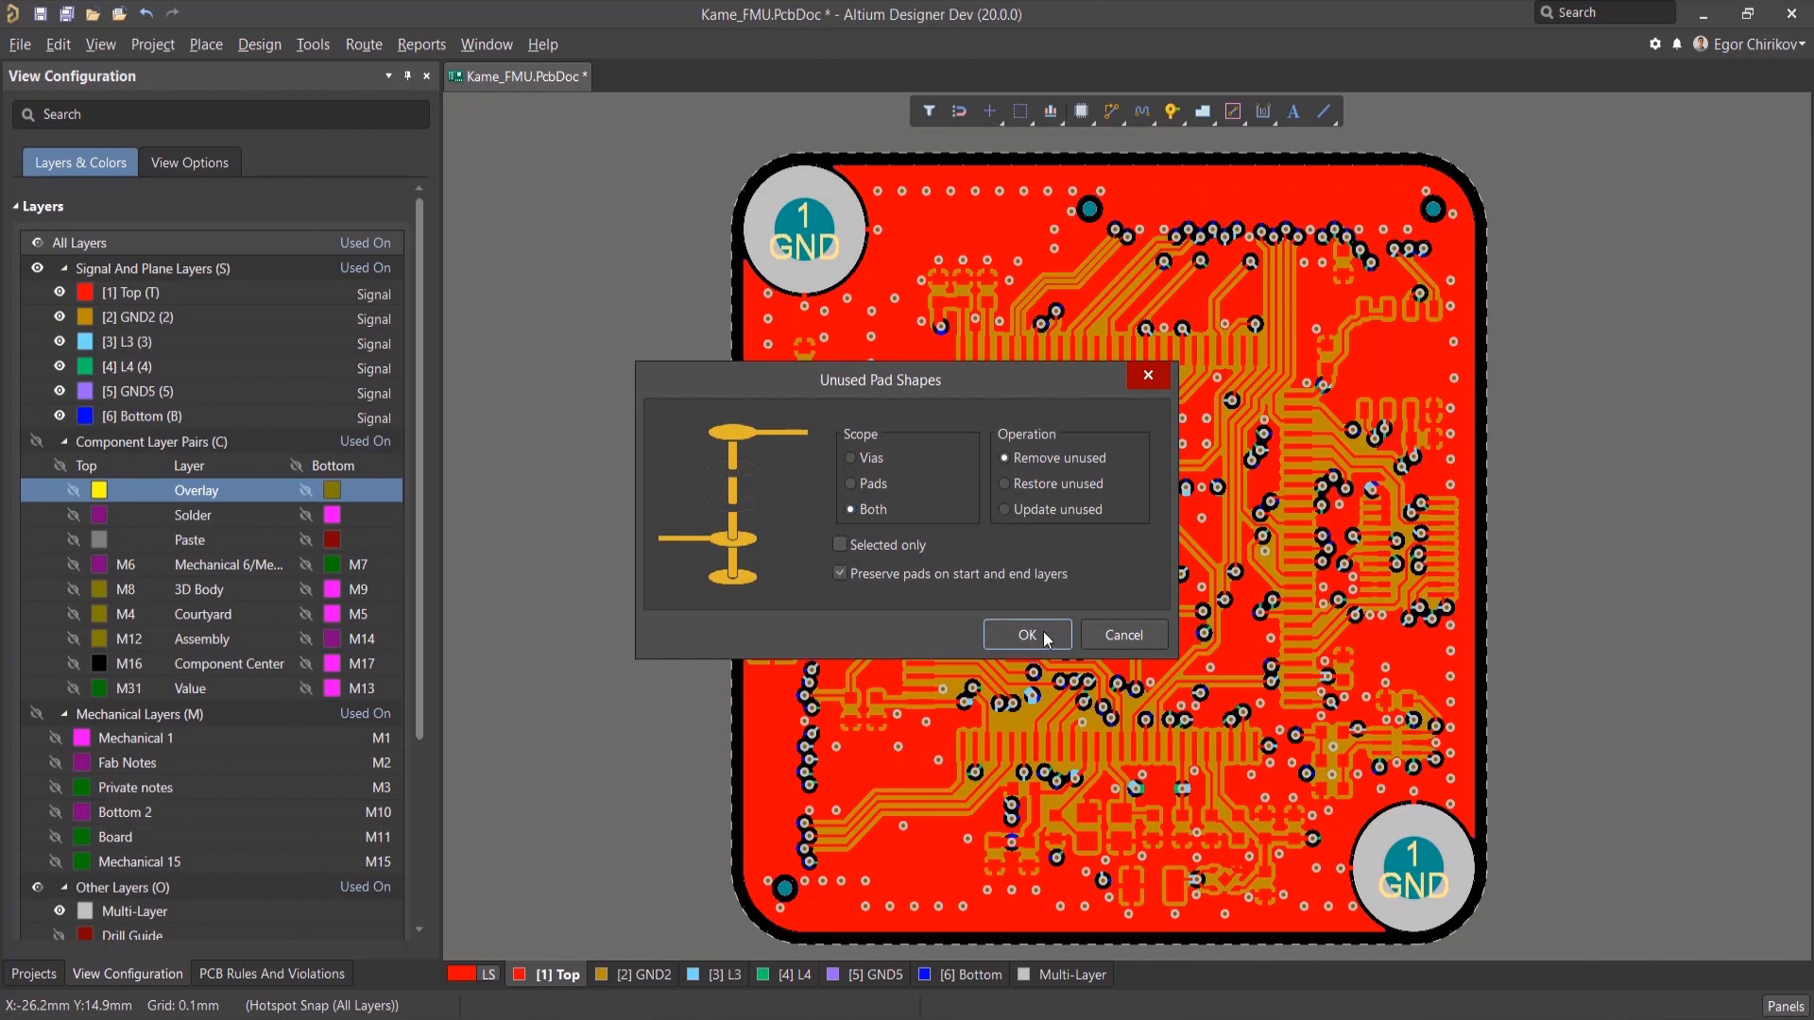
pyautogui.click(1028, 635)
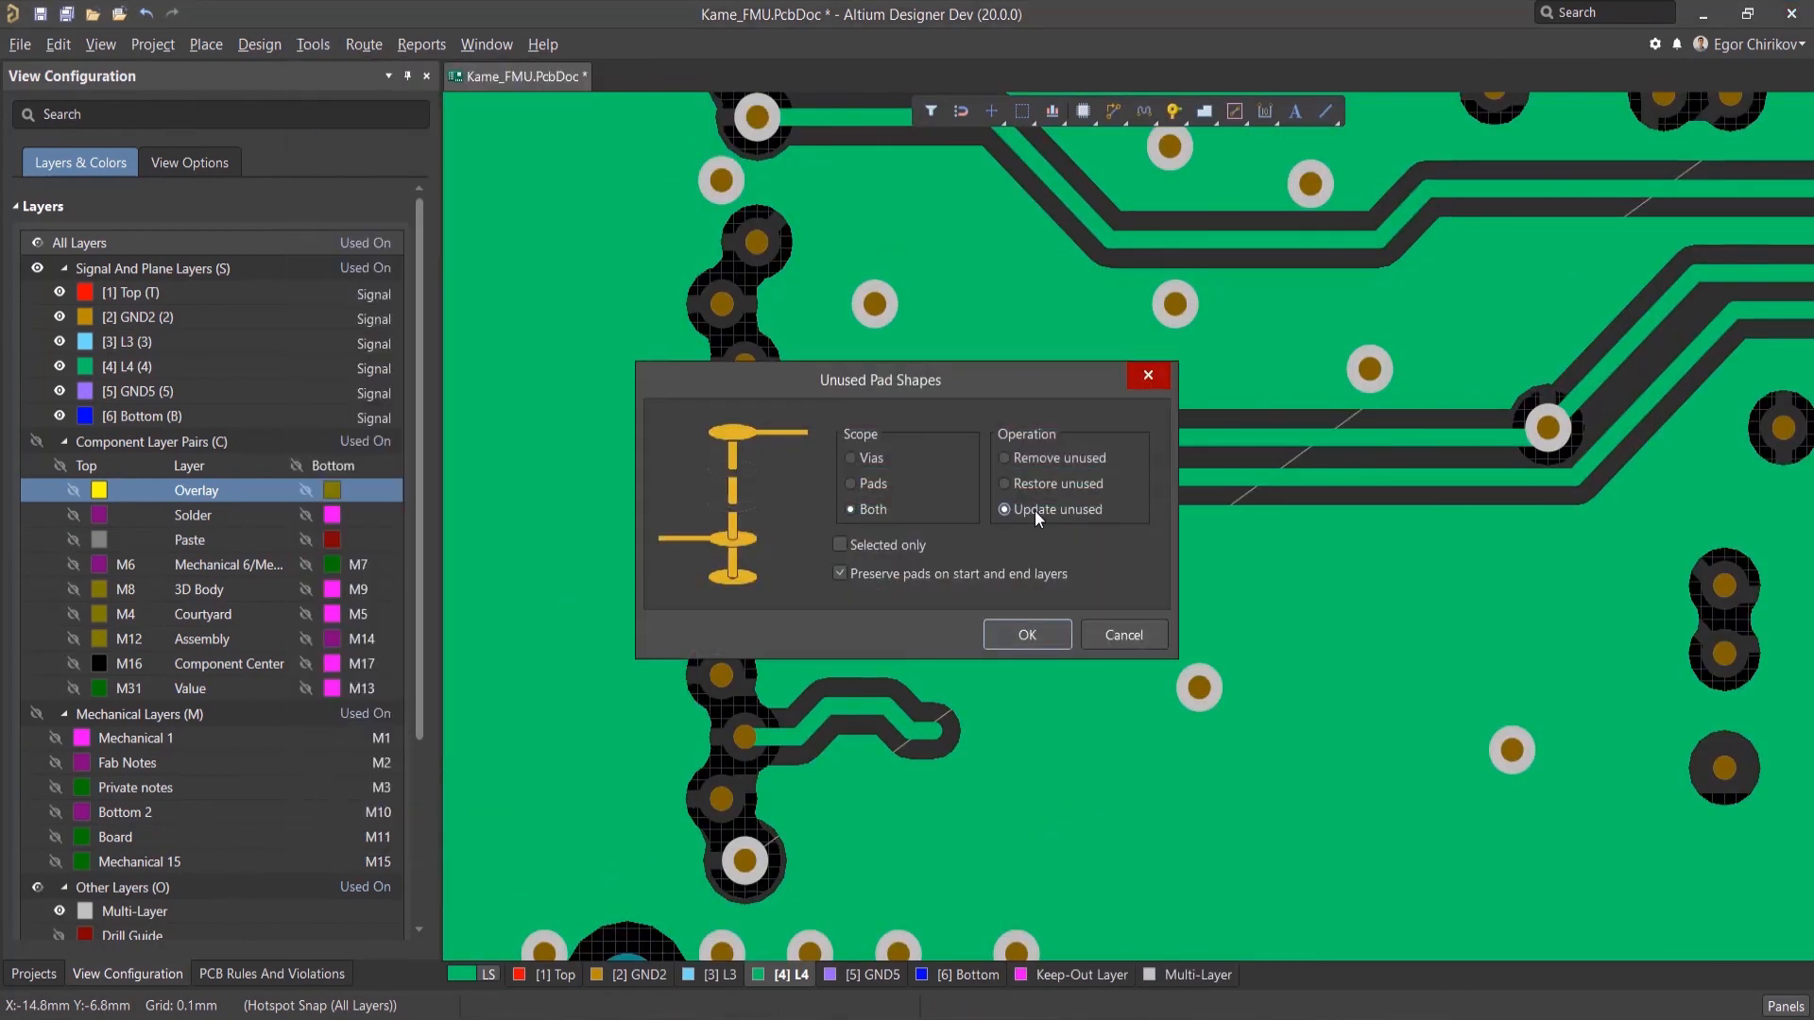
# Step: Update the unused pads, inspect layer 4, and confirm Minimum Annular Ring shows zero violations
pyautogui.click(1028, 635)
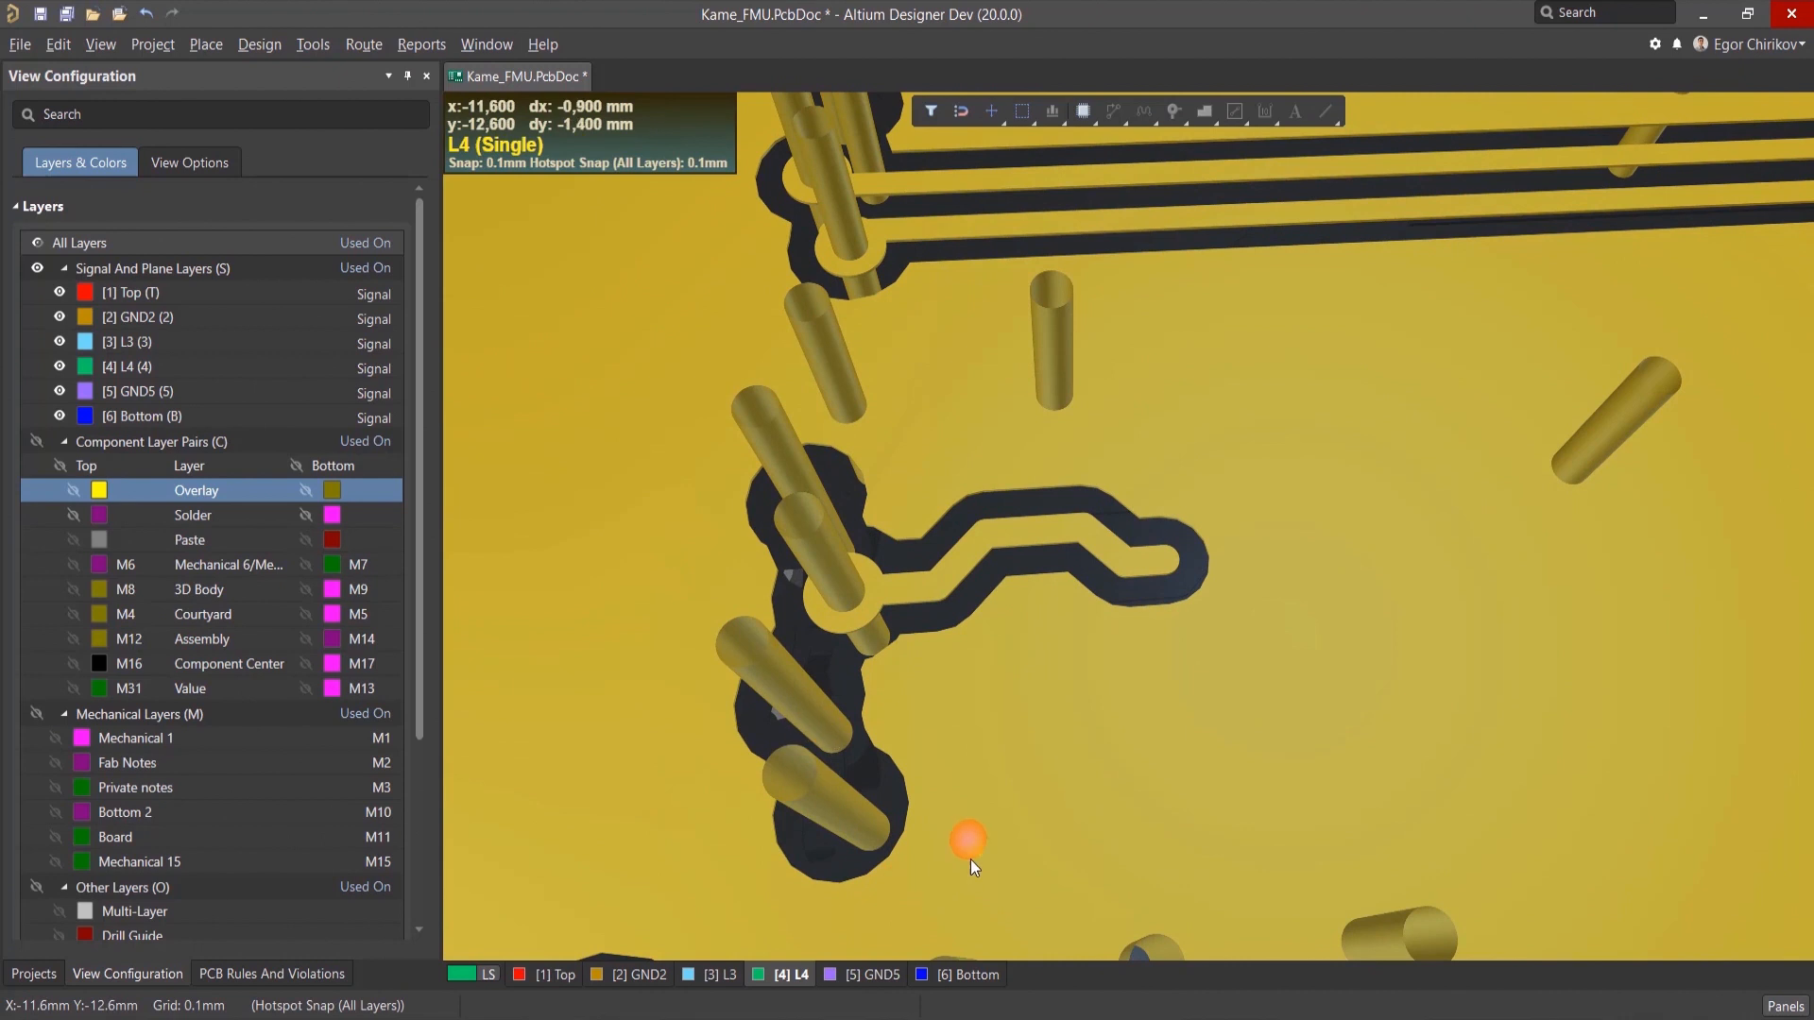
pyautogui.click(1115, 112)
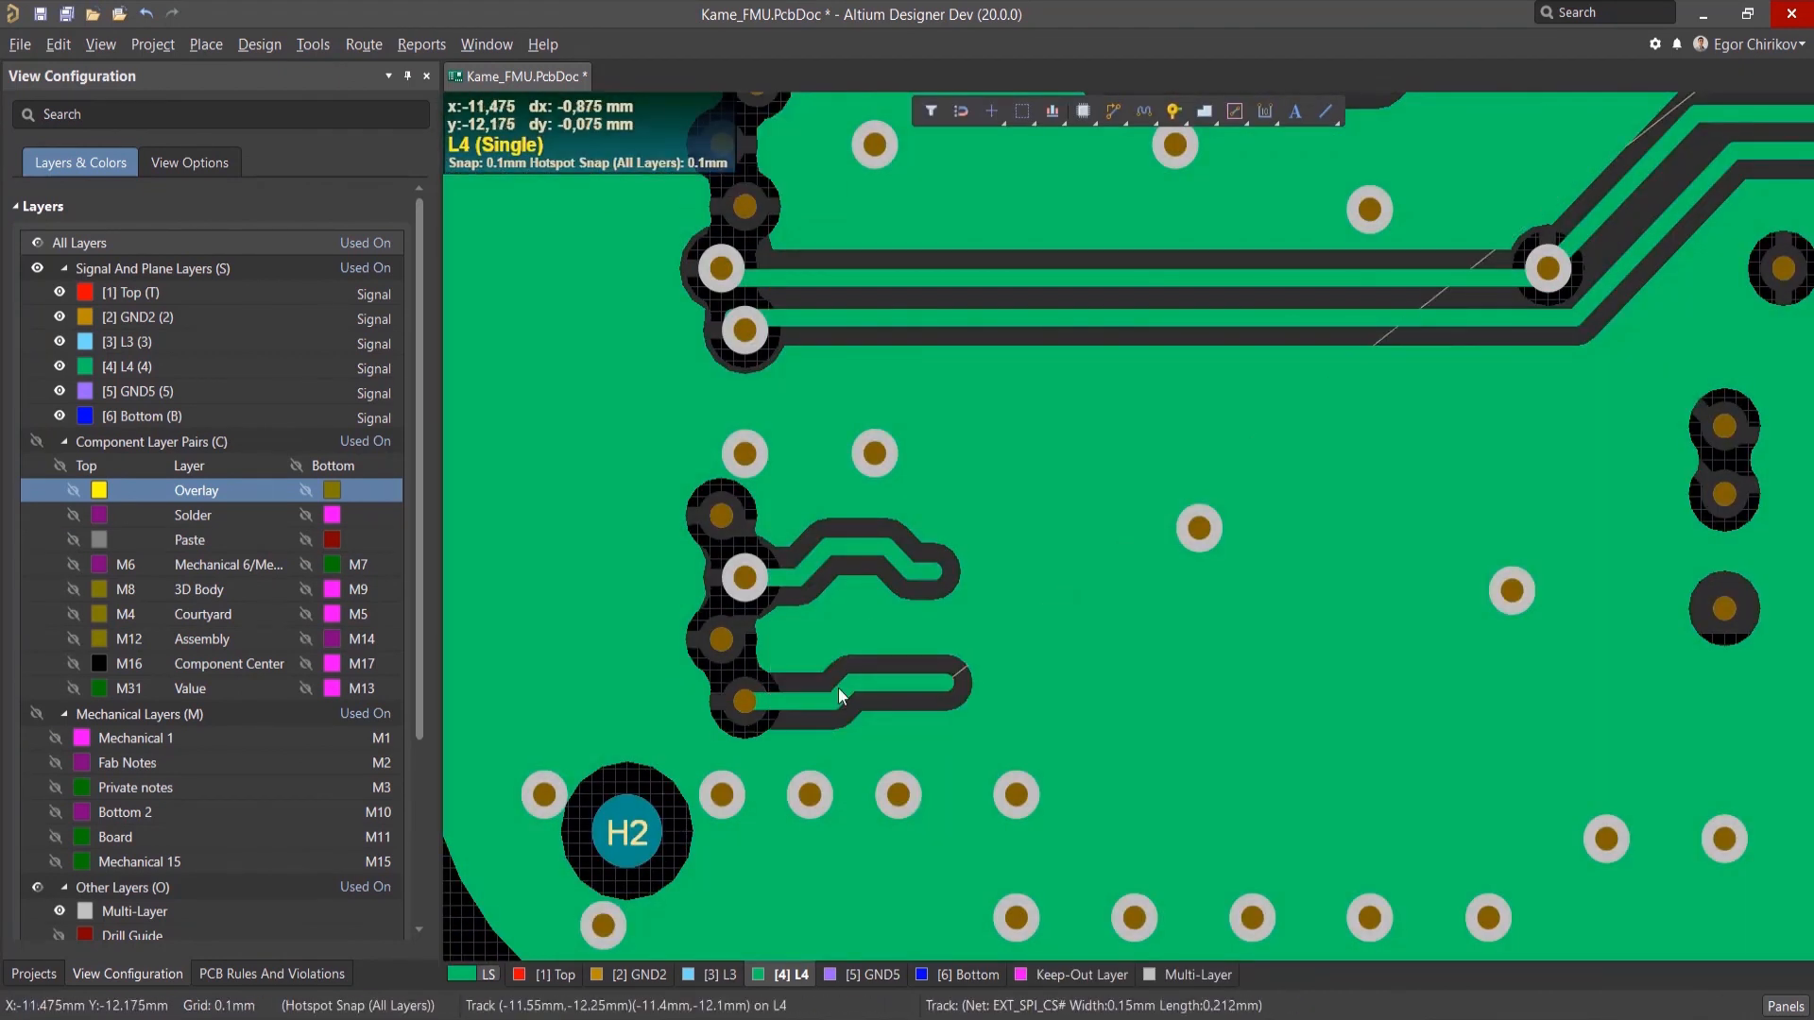
pyautogui.click(270, 973)
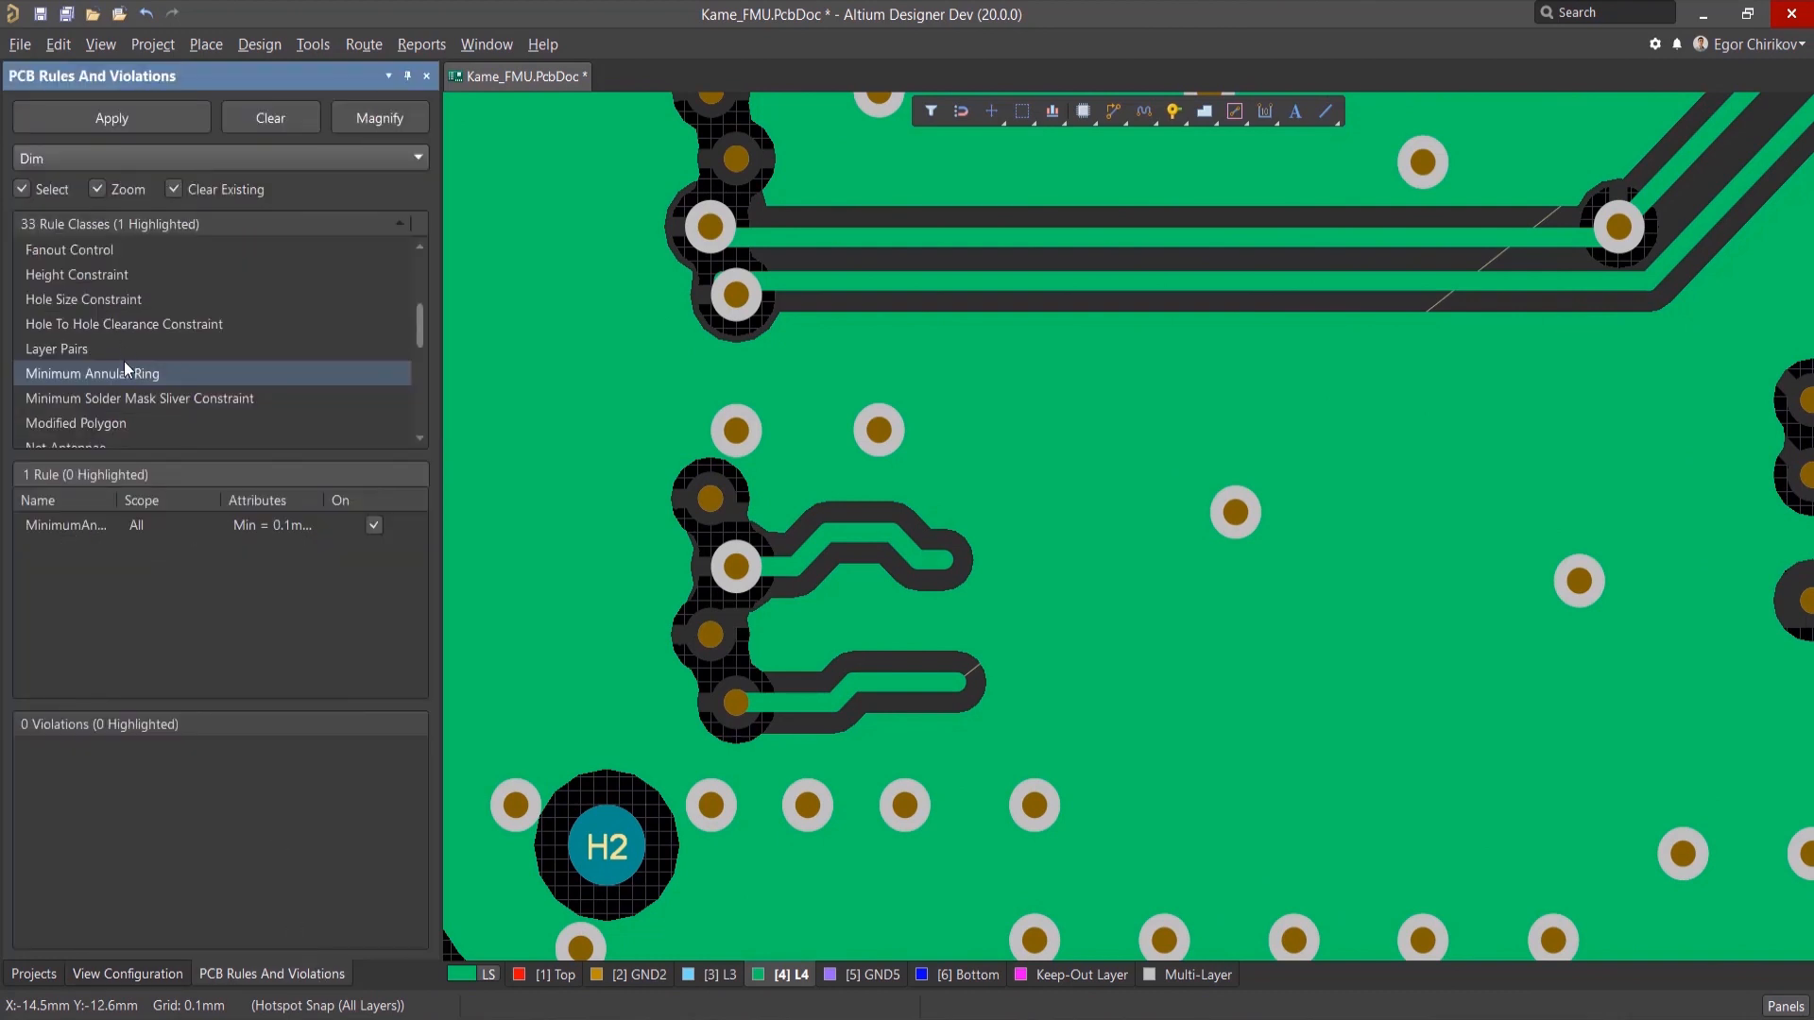